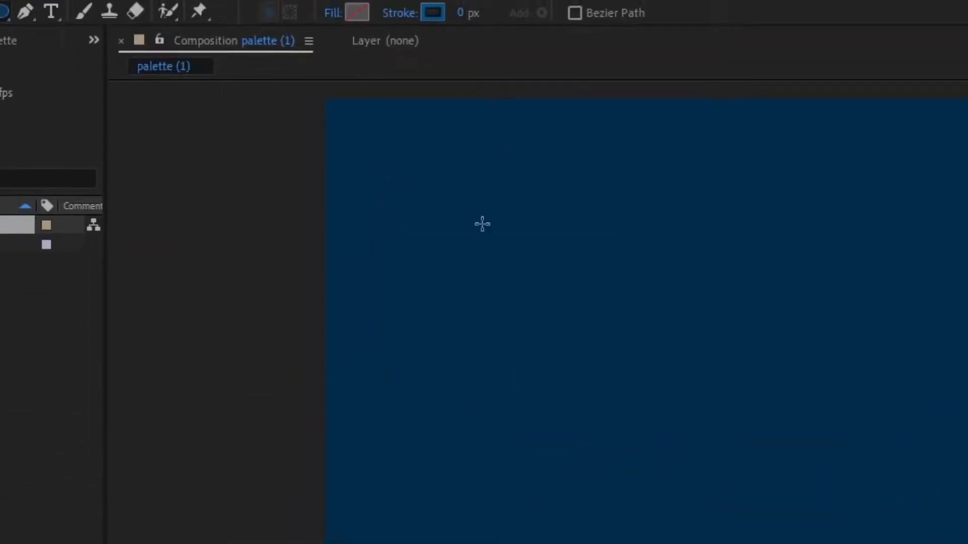
Step: Draw a 50 px stroke-only circle and move it to the composition centre
click(480, 12)
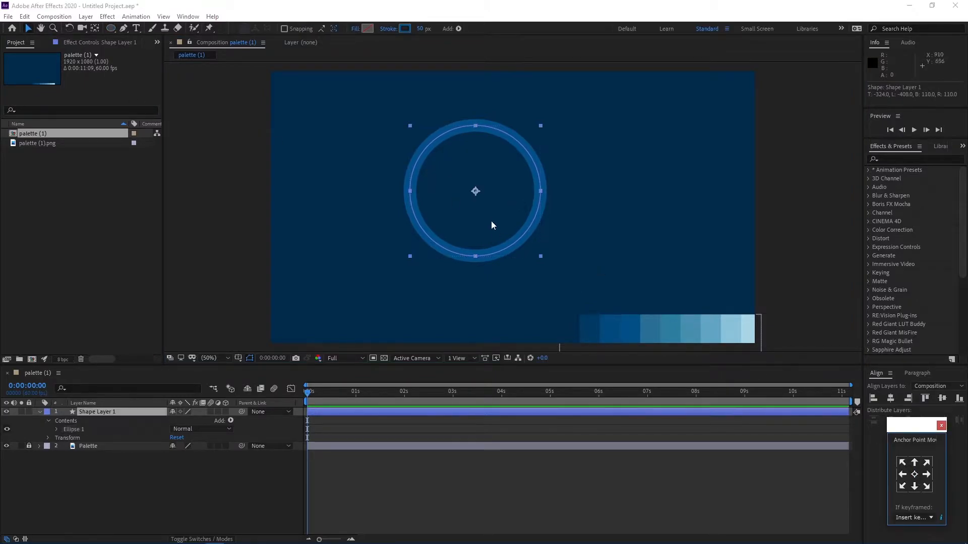
drag(475, 191, 509, 208)
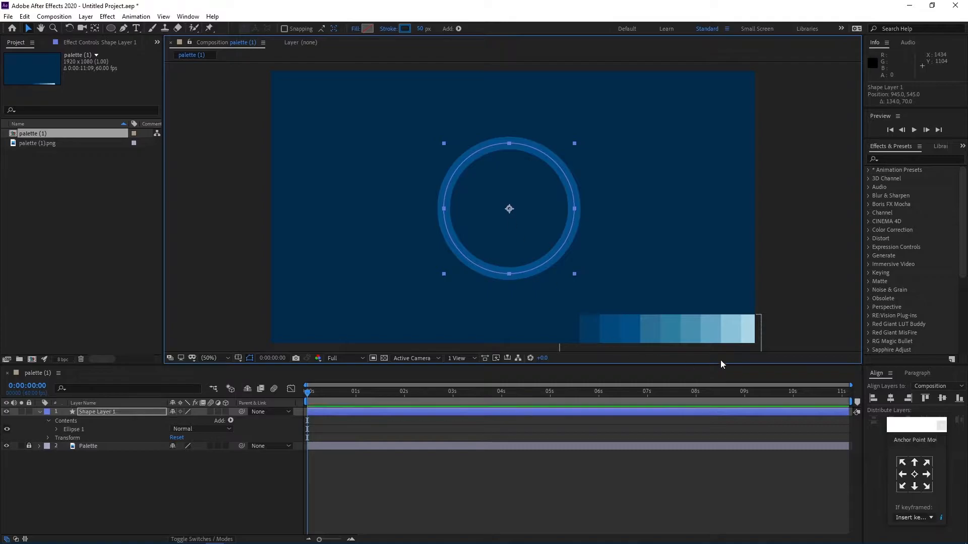
click(405, 29)
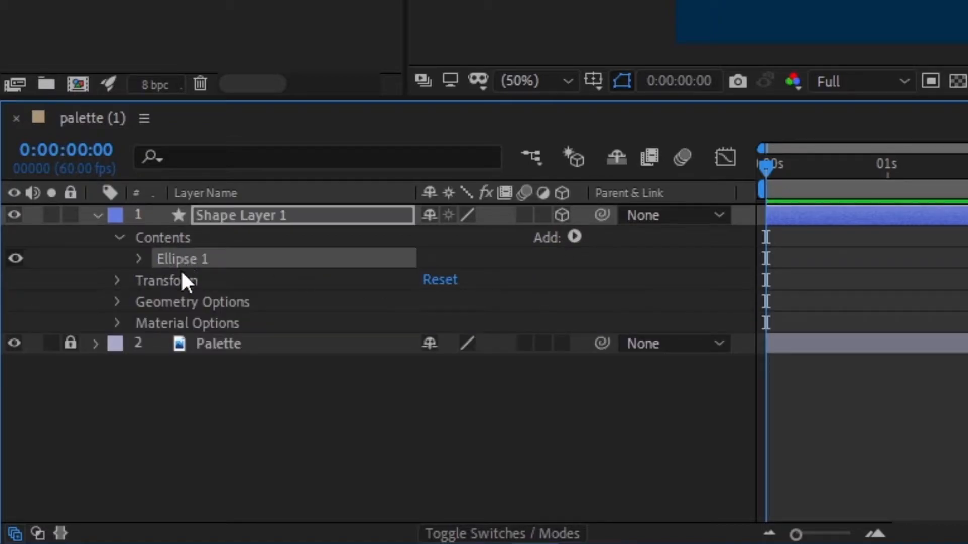
Step: Set the shape layer's Extrusion Depth to 50 under Geometry Options
click(117, 301)
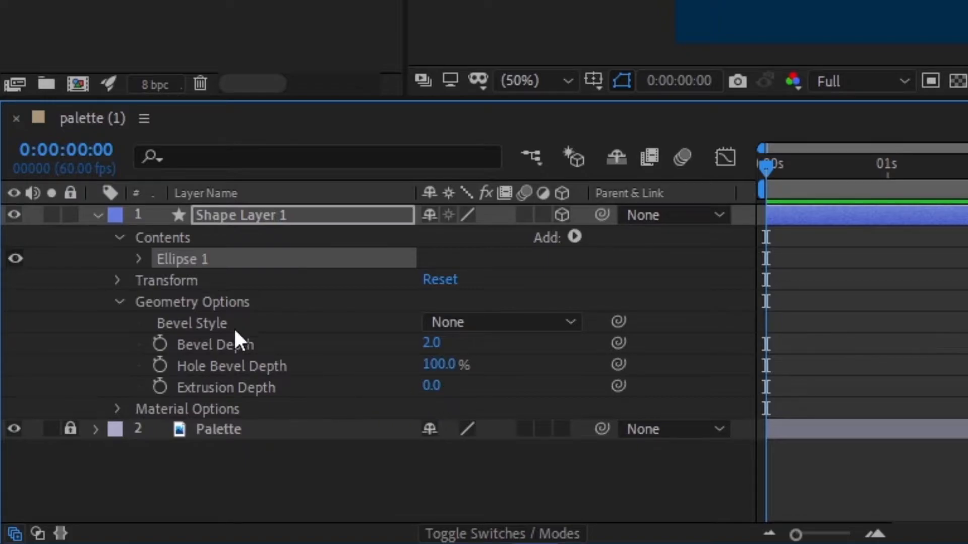
click(432, 385)
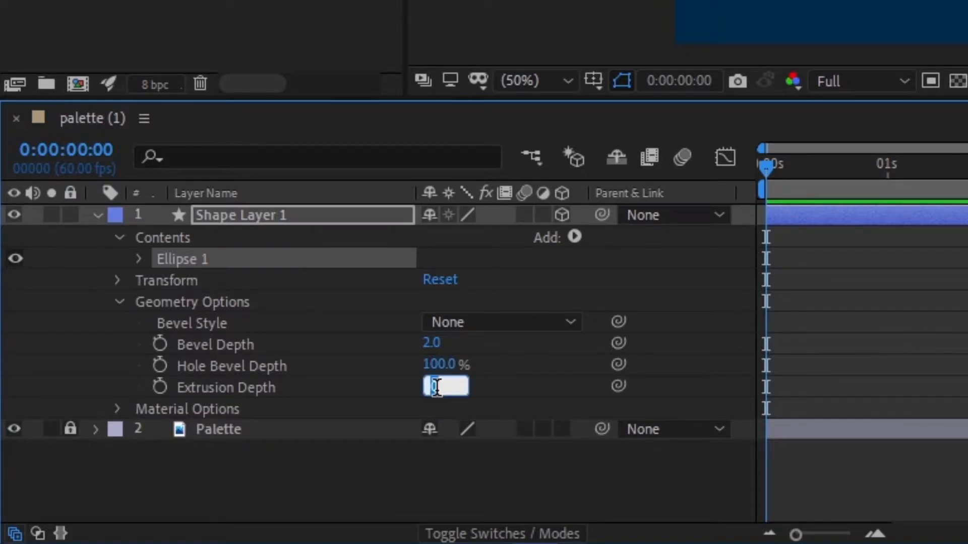
text(50.0)
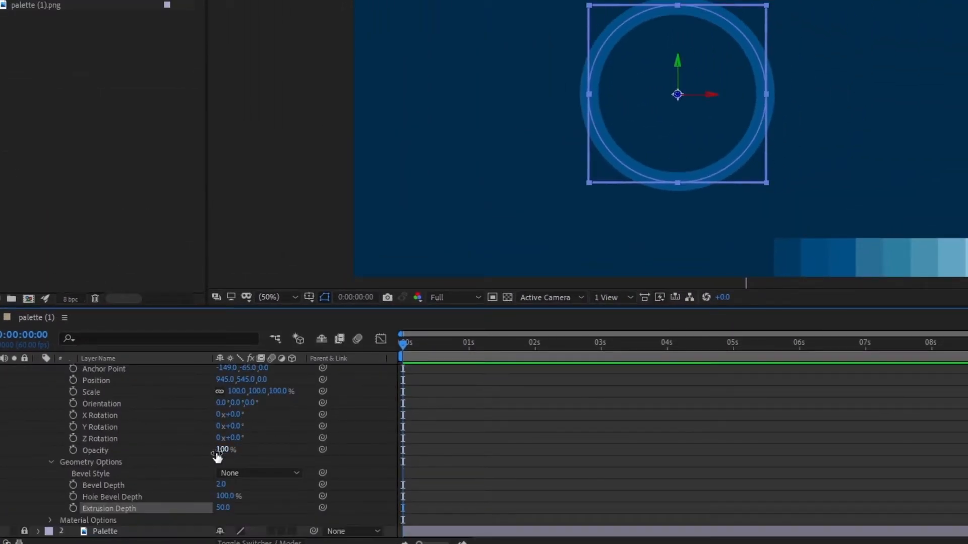
Step: Rotate the ring 48° on Y and set anchor Z to half the extrusion depth
drag(222, 426, 247, 426)
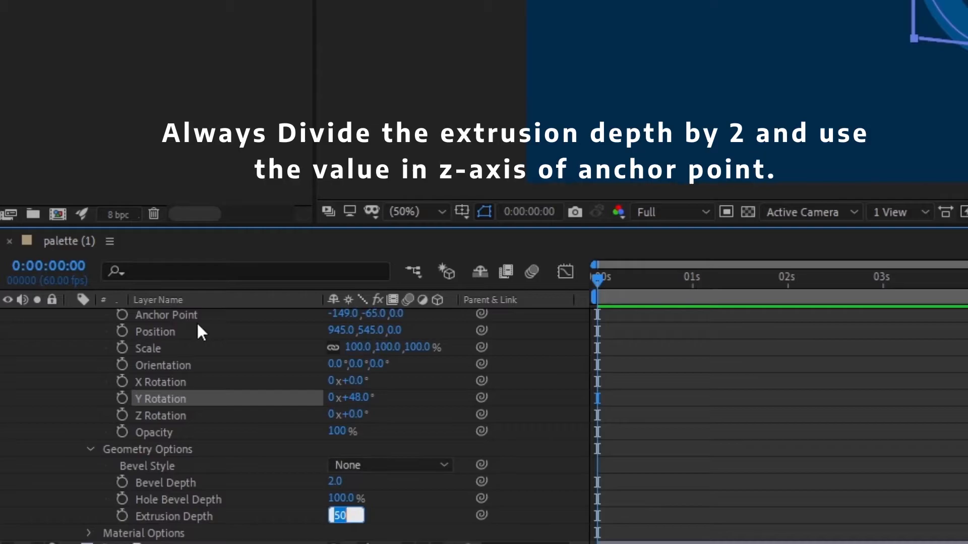
click(400, 314)
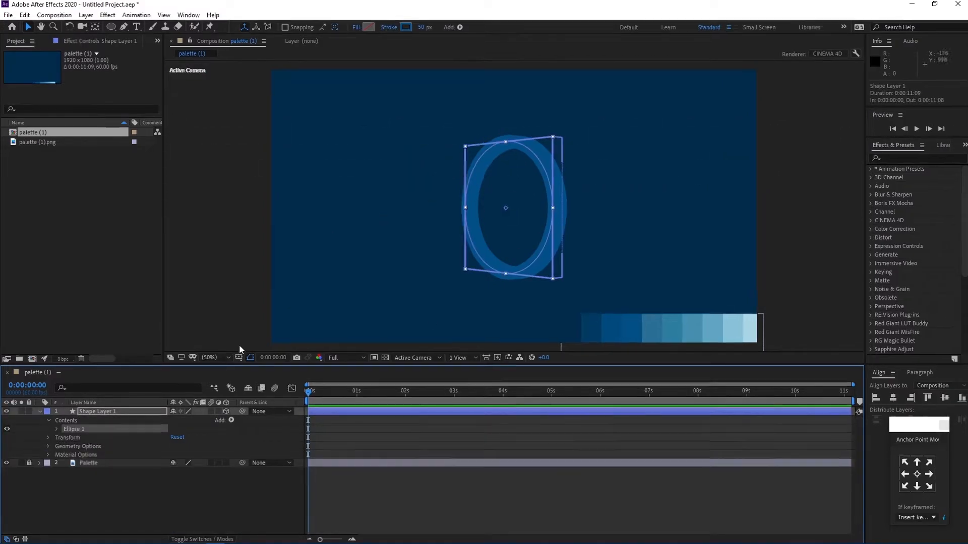
Step: Set the extrusion side colour to a lighter blue in Material Options
click(230, 420)
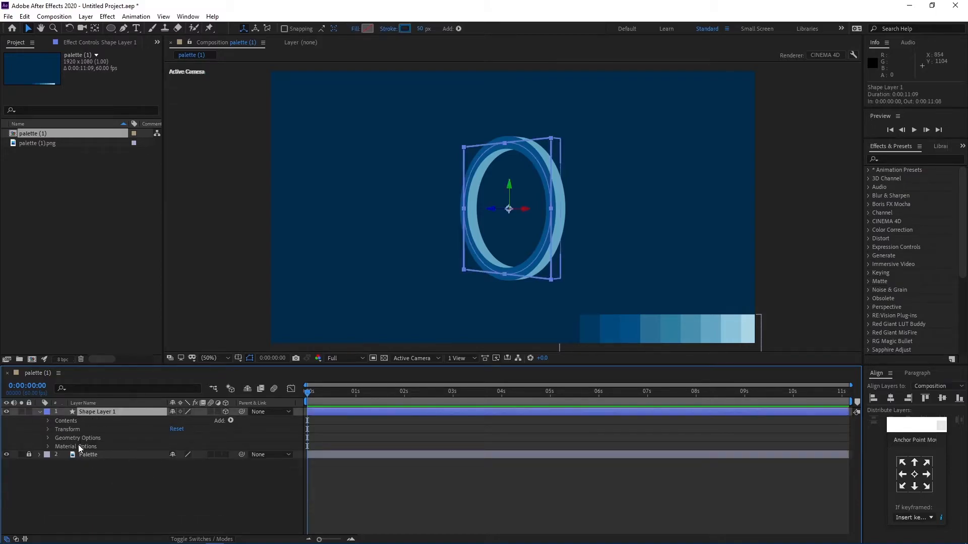
click(47, 430)
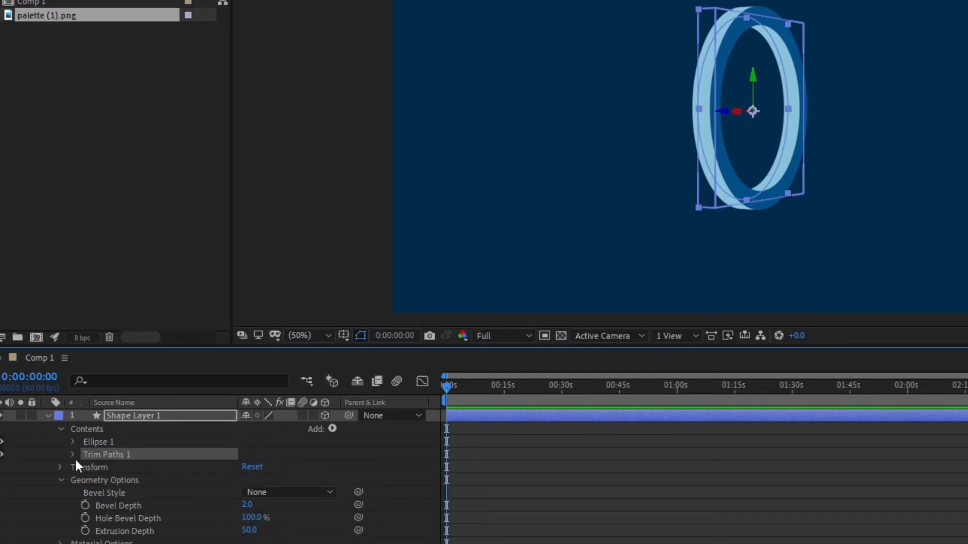
Step: Add a Trim Paths operator to Shape Layer 1's contents
click(73, 454)
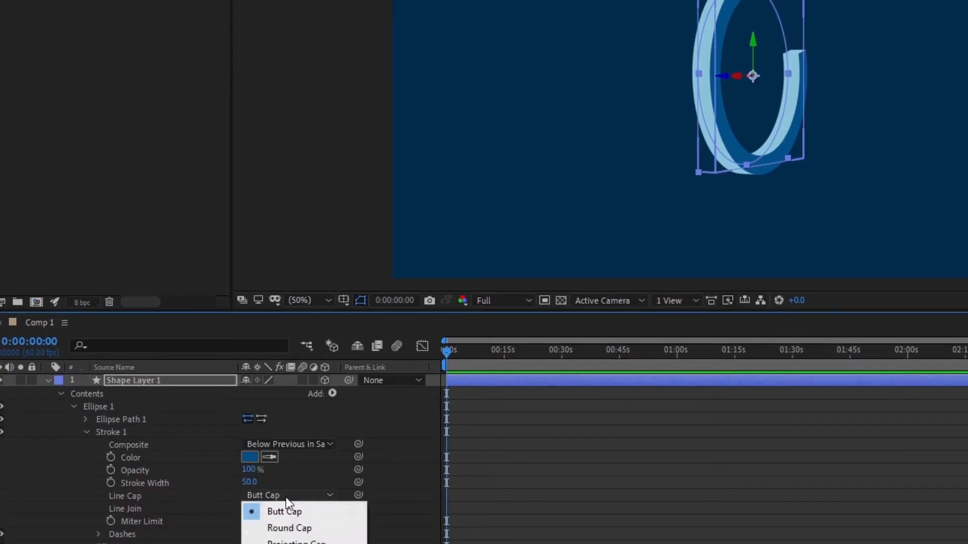
Step: Set Stroke 1's Line Cap to Round Cap
click(289, 527)
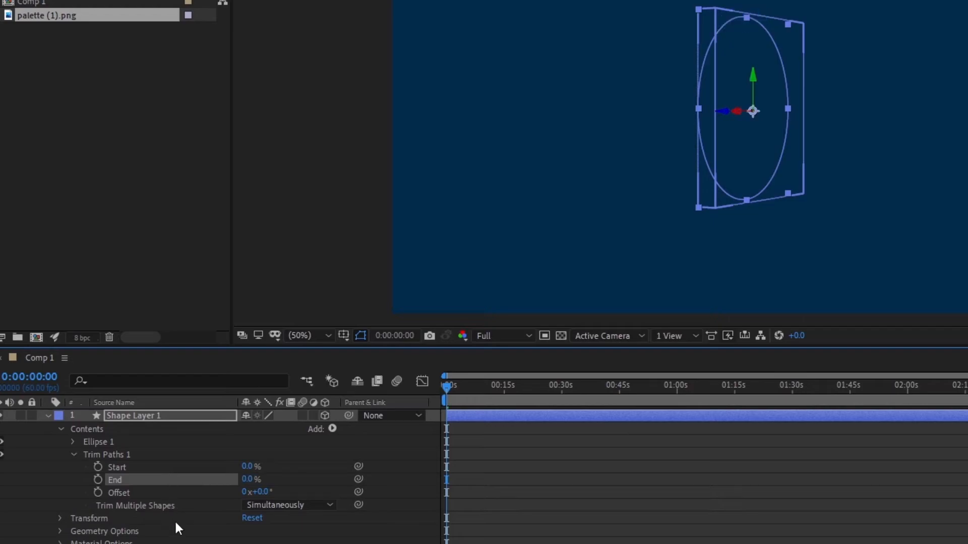
Step: Keyframe Trim Paths End at 0% at 0:00
click(98, 480)
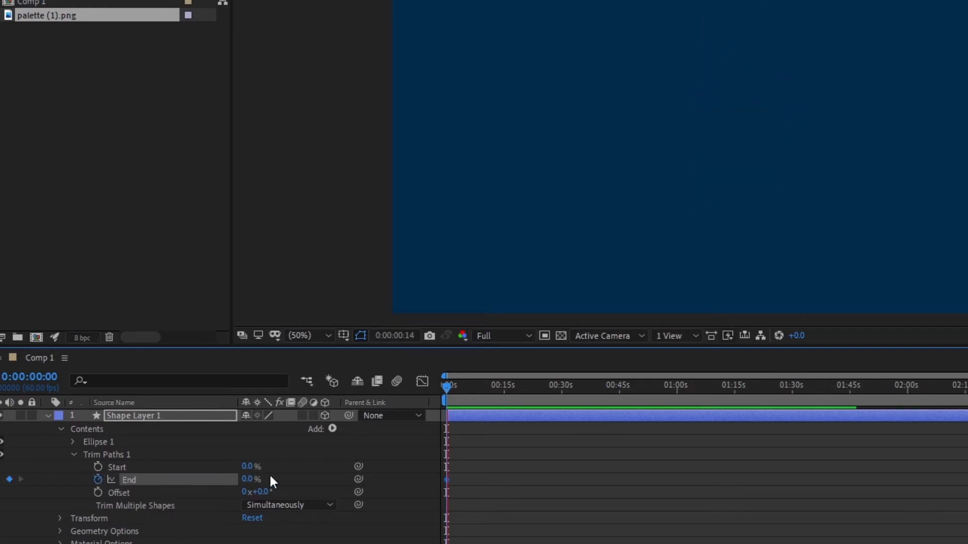